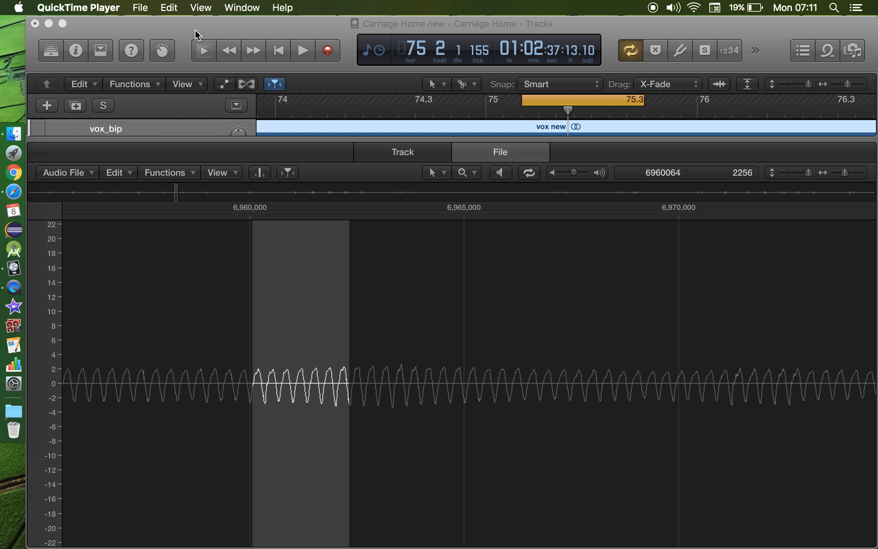
{"action": "mouse_move", "coordinate": [3, 88]}
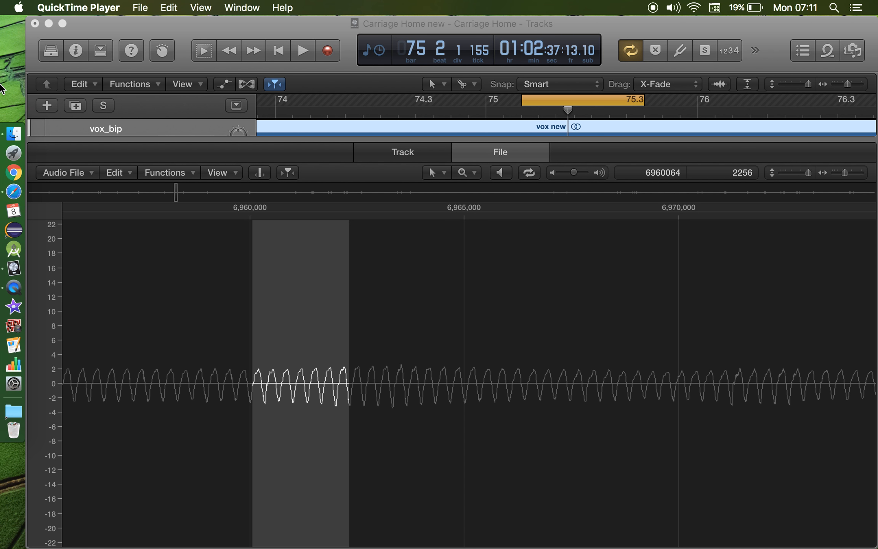
{"action": "mouse_move", "coordinate": [341, 401]}
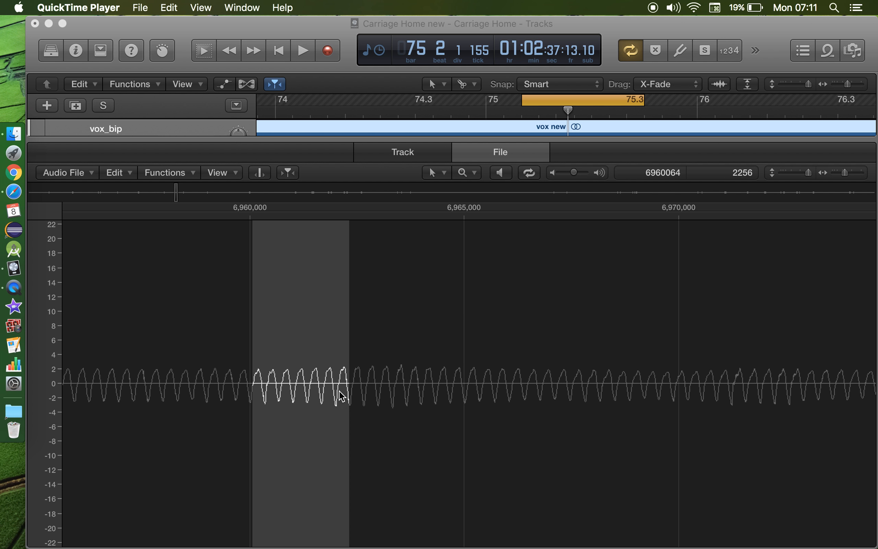
{"action": "mouse_move", "coordinate": [253, 396]}
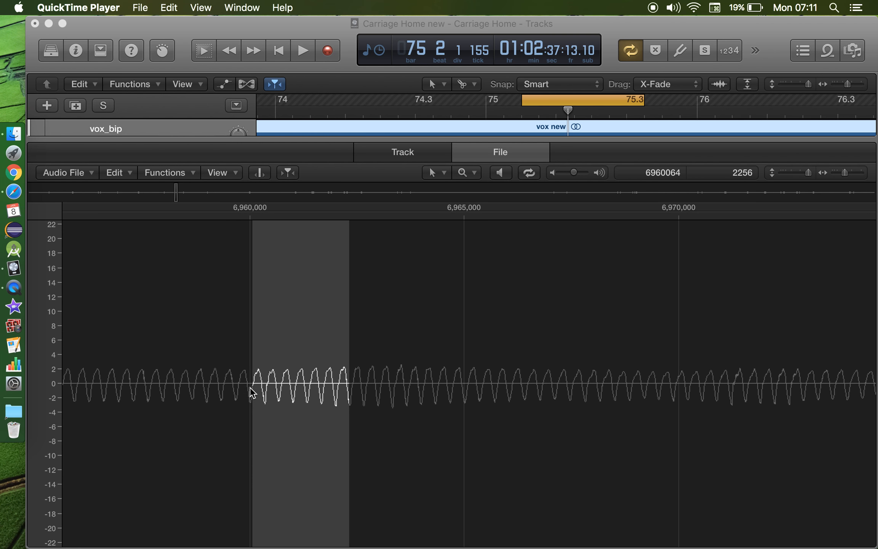
Step: Cut the marked stretch of the vox new waveform just after sample 6,960,000 via the editor's Edit menu
{"action": "left_click", "coordinate": [114, 173]}
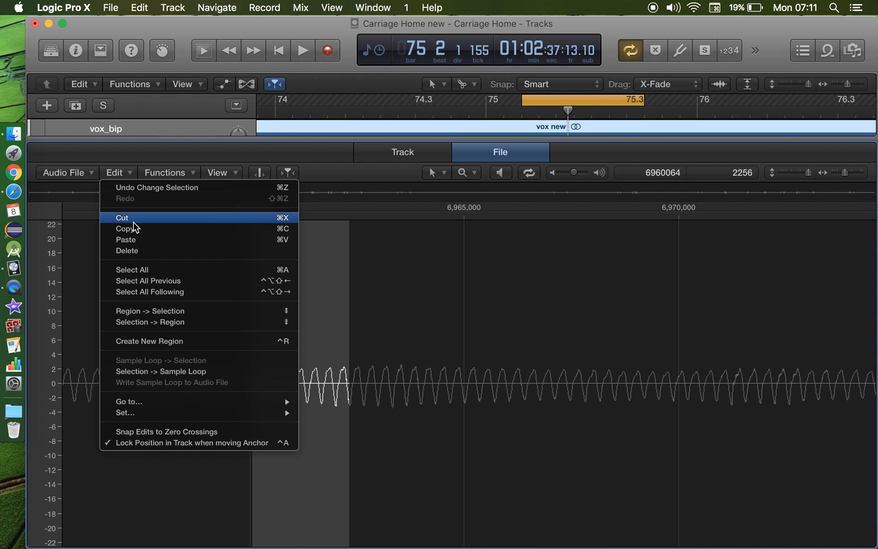
{"action": "mouse_move", "coordinate": [139, 221]}
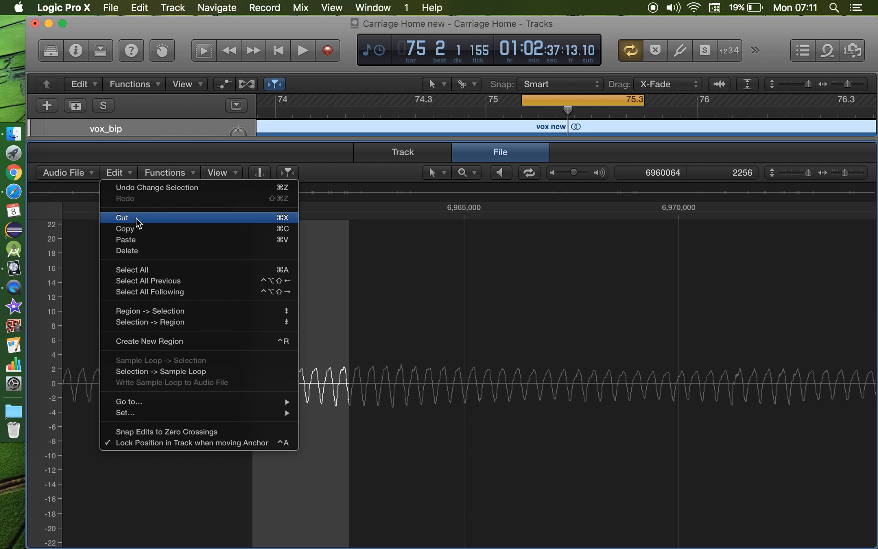
{"action": "left_click", "coordinate": [122, 218]}
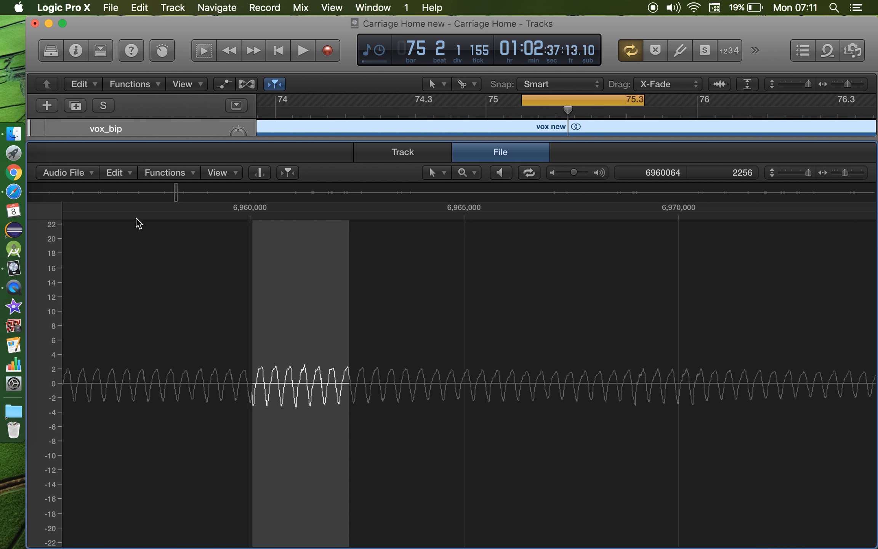
Step: Undo the cut so the original waveform around sample 6,960,000 returns
{"action": "left_click", "coordinate": [110, 7]}
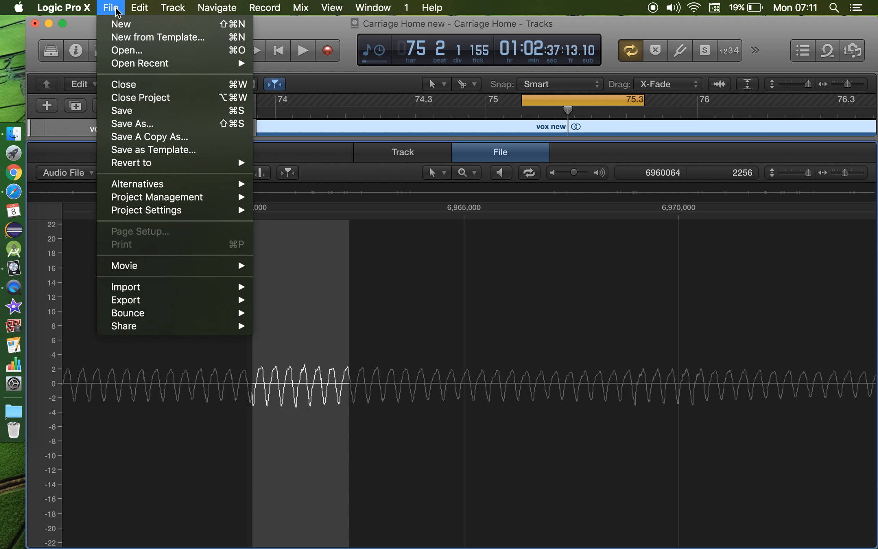
{"action": "left_click", "coordinate": [138, 8]}
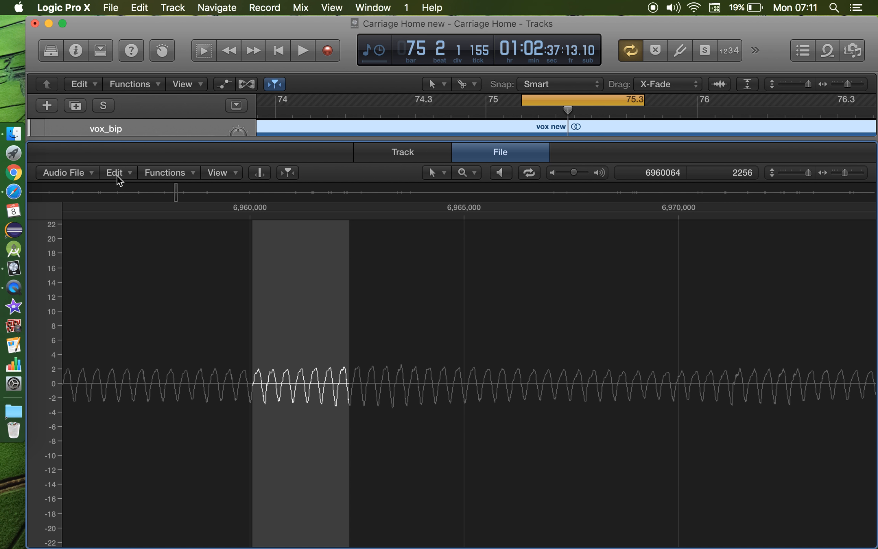
{"action": "left_click", "coordinate": [116, 173]}
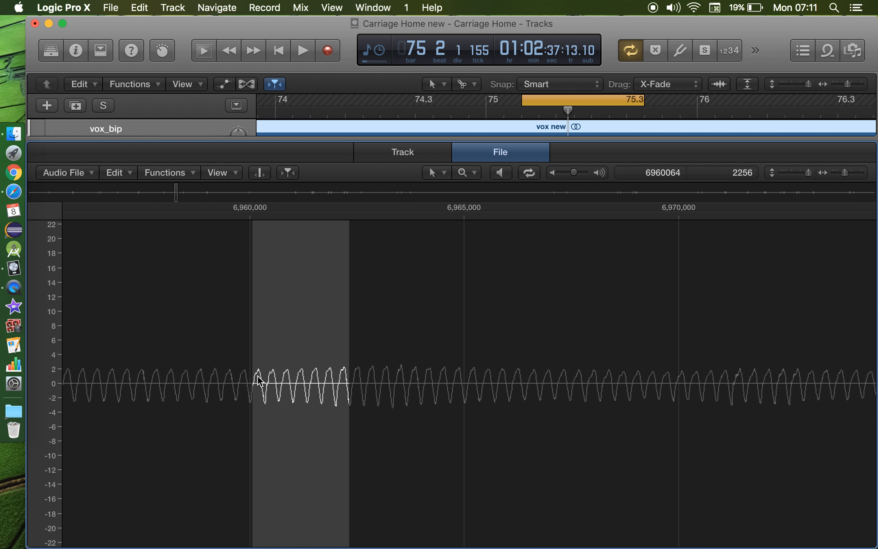
{"action": "mouse_move", "coordinate": [158, 203]}
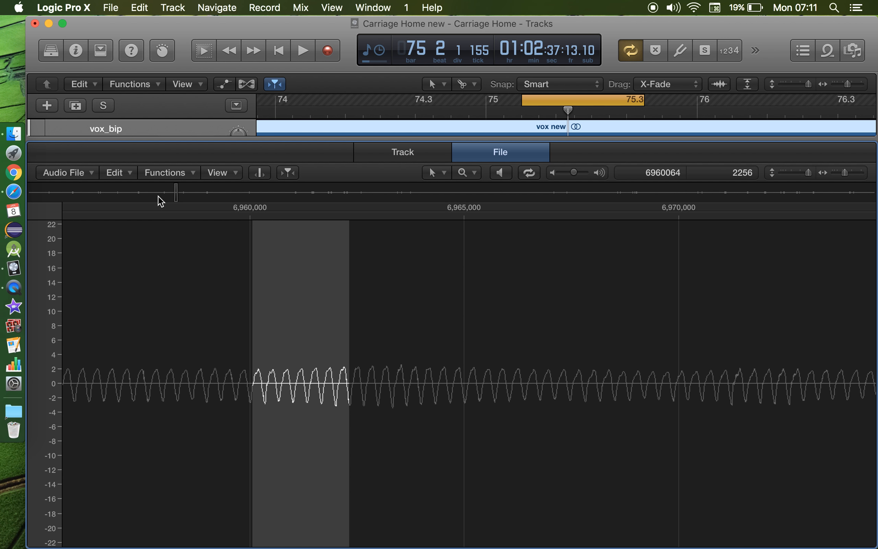
Step: Check the editor's Edit menu shows Cut greyed out, then clear the waveform selection
{"action": "left_click", "coordinate": [114, 172]}
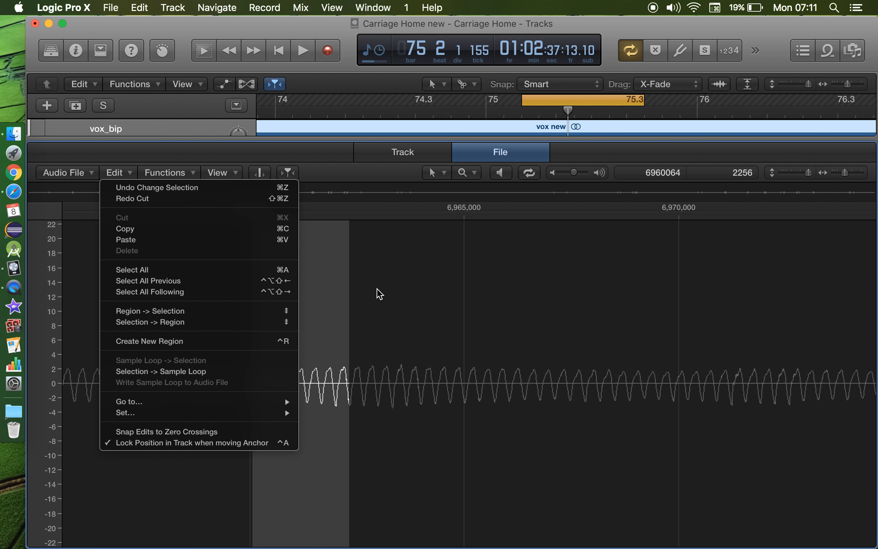
{"action": "left_click", "coordinate": [259, 394]}
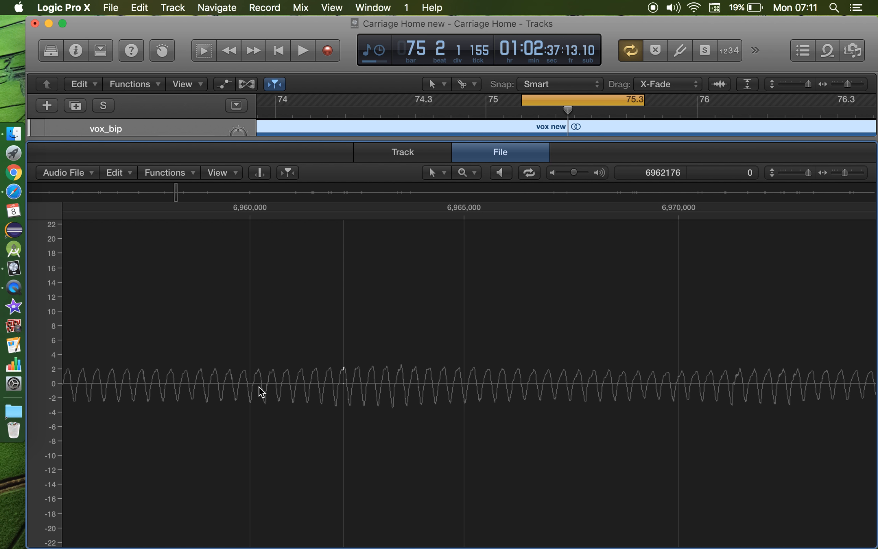
{"action": "mouse_move", "coordinate": [256, 395]}
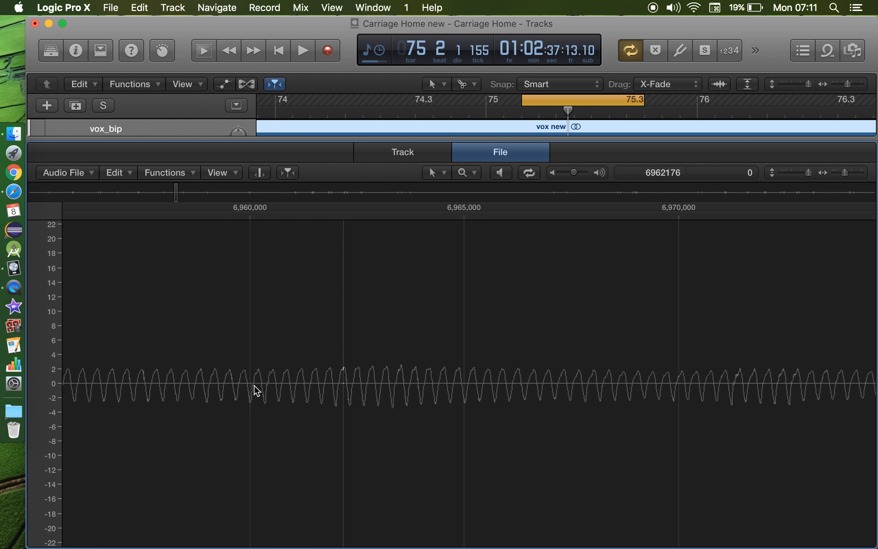
Step: Mark a short stretch after sample 6,960,000, check Cut's availability, then clear the selection
{"action": "left_click_drag", "start_coordinate": [255, 391], "coordinate": [338, 408]}
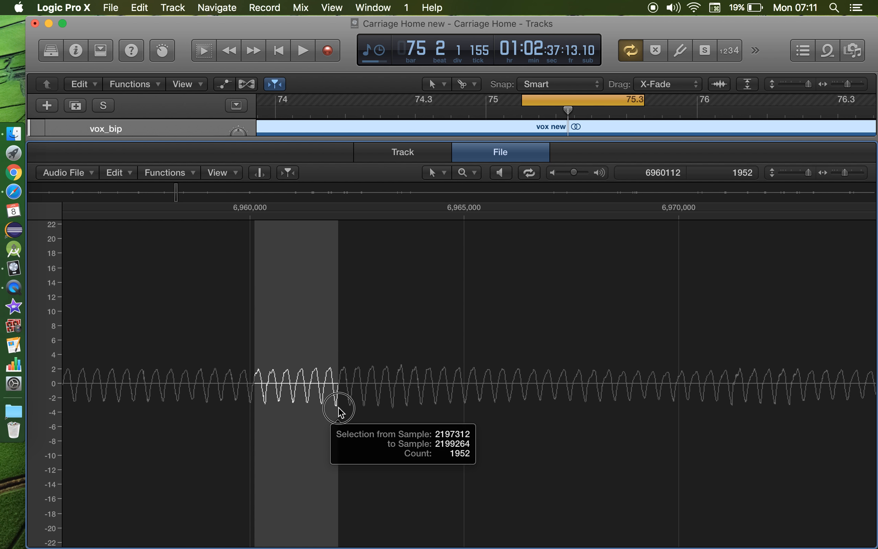
{"action": "left_click", "coordinate": [115, 172]}
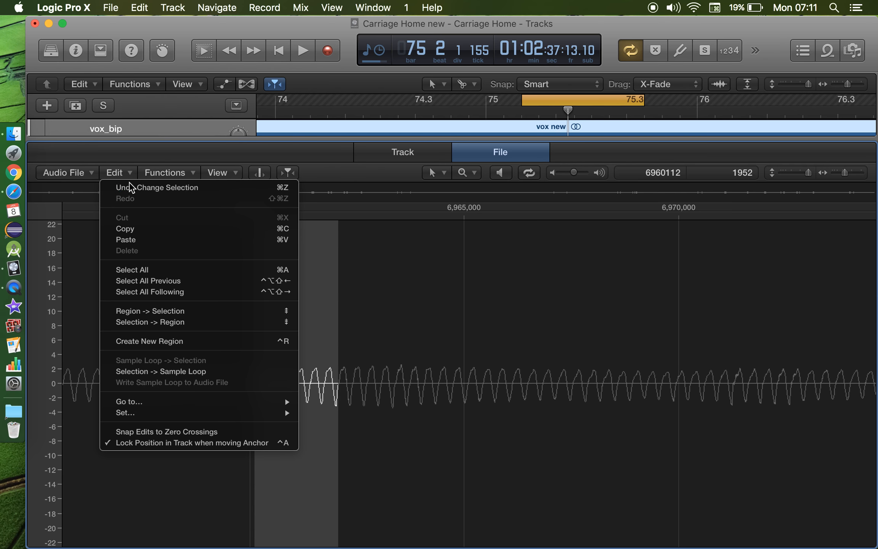
{"action": "left_click", "coordinate": [448, 403]}
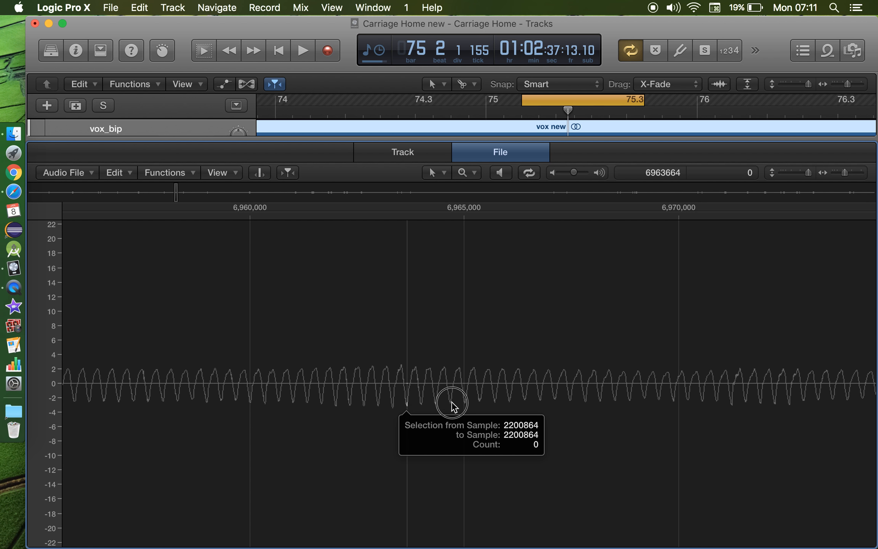
{"action": "left_click", "coordinate": [114, 172]}
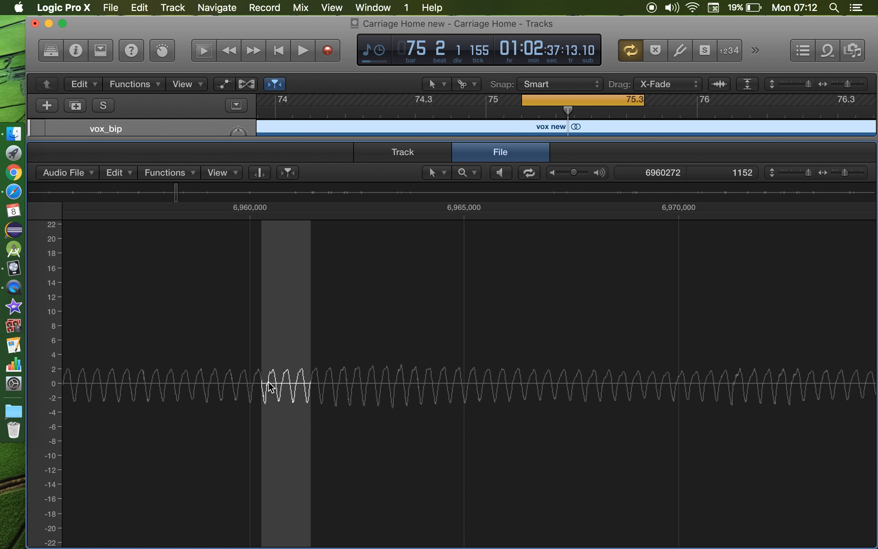
Step: Re-mark stretches after 6,960,000, checking Cut each time, ending with a 1264-sample selection
{"action": "left_click_drag", "start_coordinate": [256, 386], "coordinate": [353, 400]}
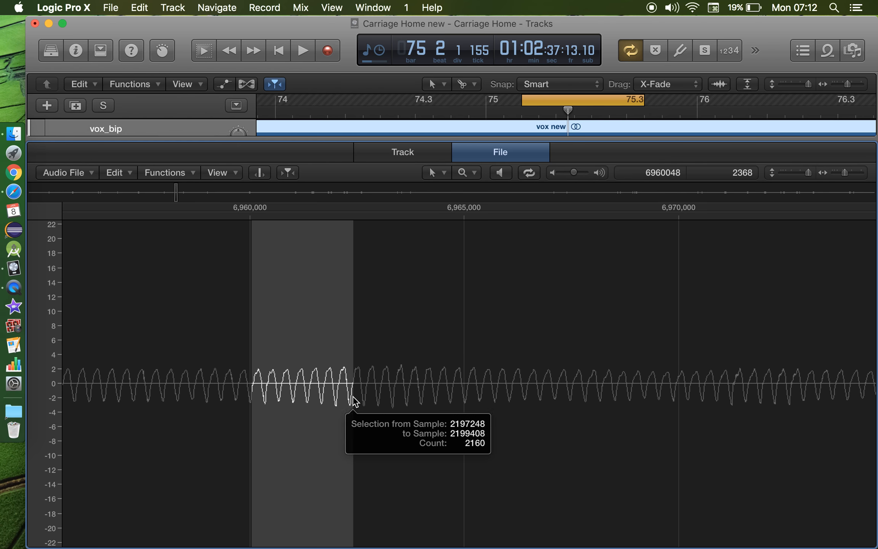
{"action": "left_click", "coordinate": [114, 172]}
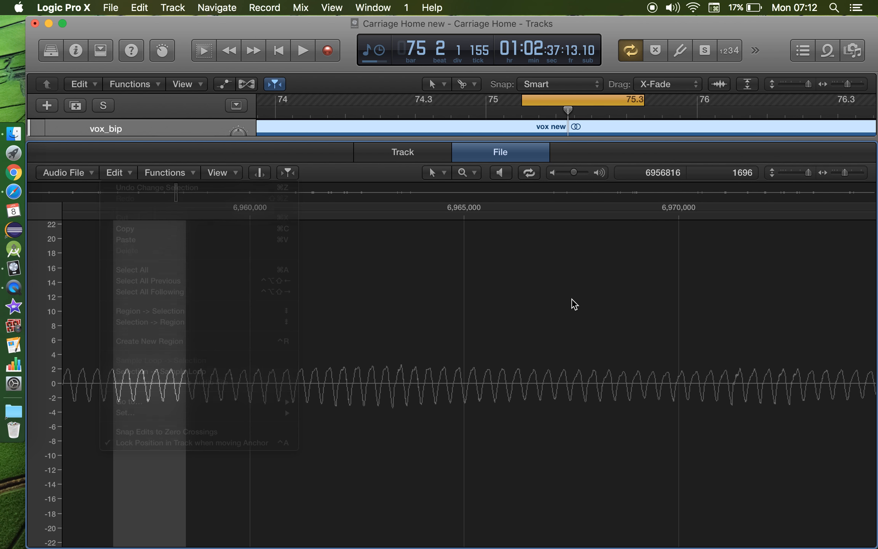
{"action": "left_click", "coordinate": [116, 173]}
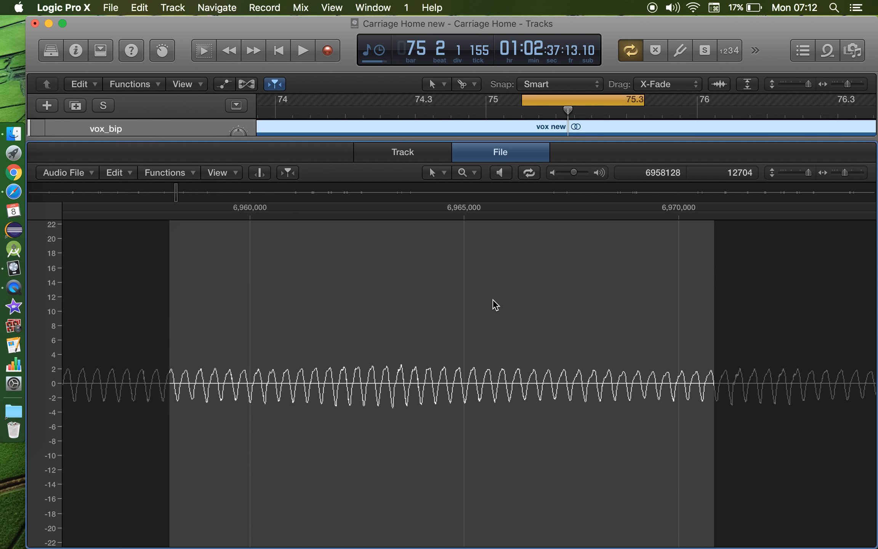
{"action": "left_click_drag", "start_coordinate": [253, 383], "coordinate": [305, 383]}
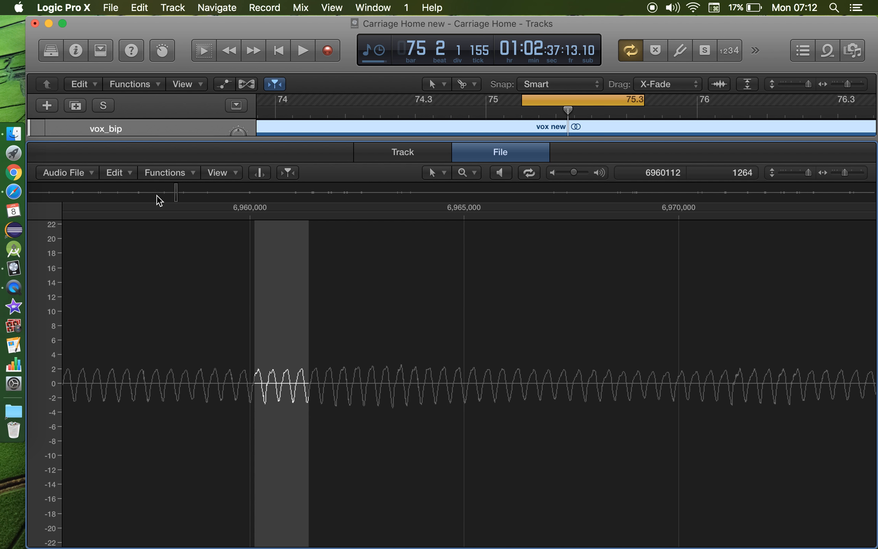
{"action": "mouse_move", "coordinate": [455, 382]}
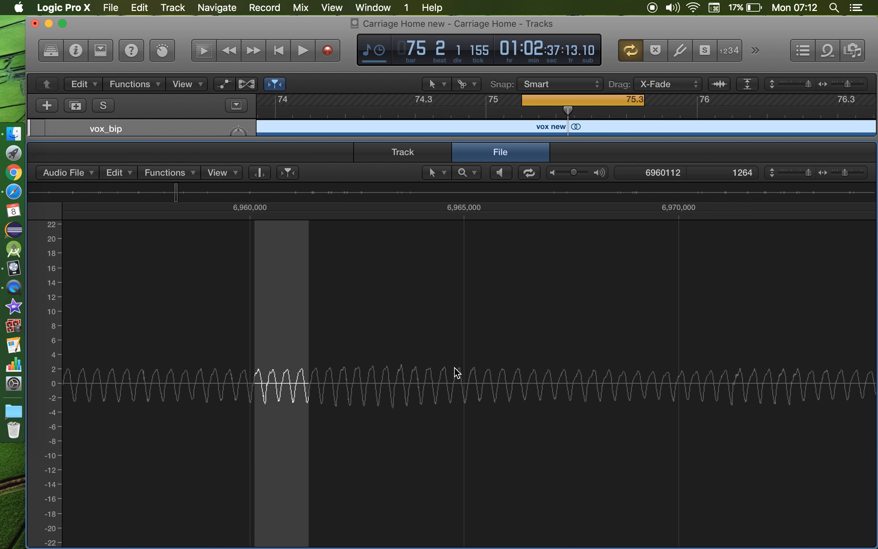
Step: Confirm Cut is enabled in the editor's Edit menu for the current selection
{"action": "left_click", "coordinate": [122, 172]}
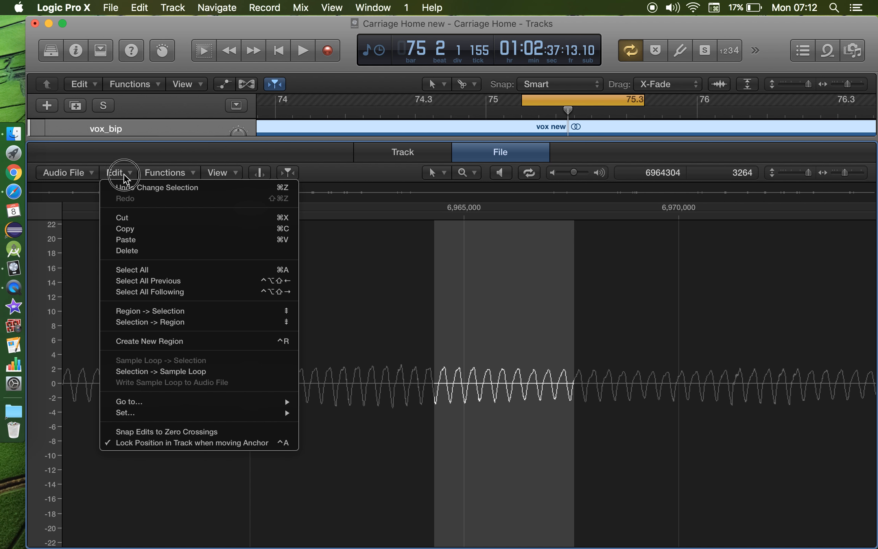
{"action": "mouse_move", "coordinate": [158, 225]}
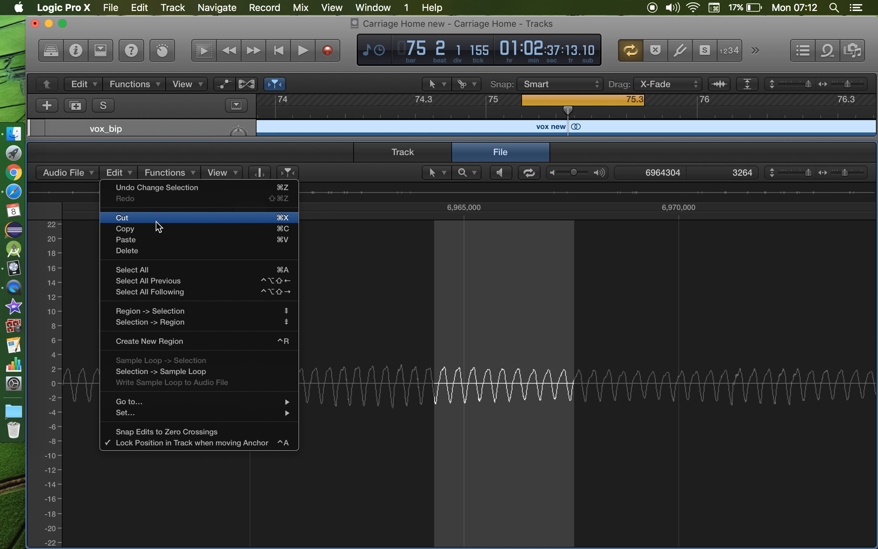
{"action": "mouse_move", "coordinate": [592, 428]}
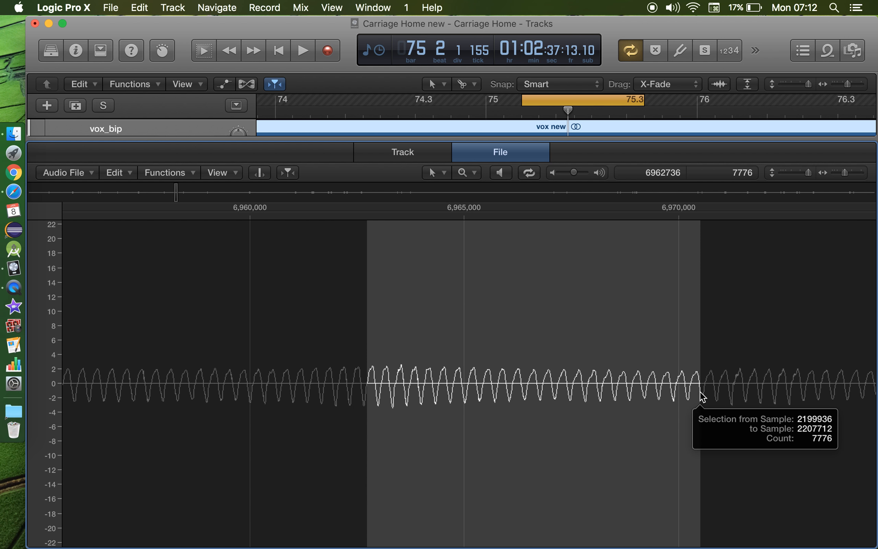
Step: Mark a 1,328-sample stretch just before 6,960,000 and show Cut available in the Edit menu
{"action": "left_click", "coordinate": [115, 172]}
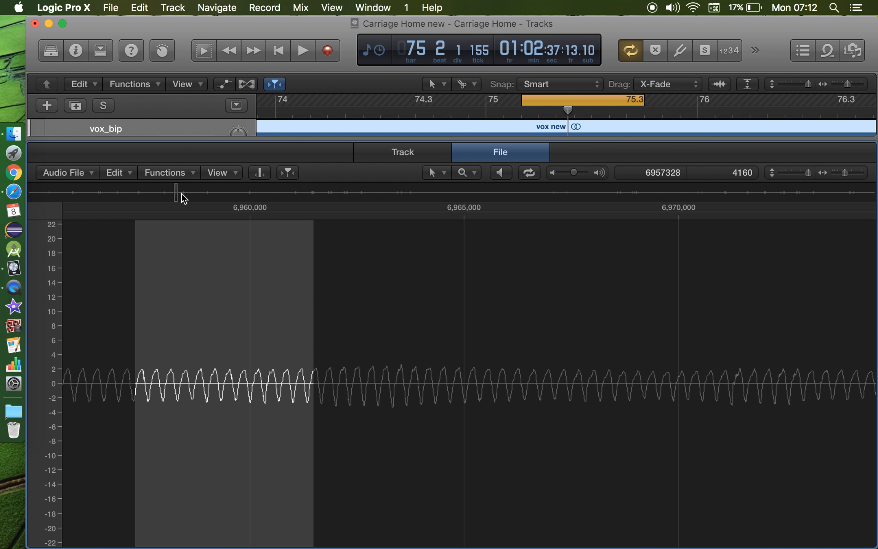
{"action": "left_click", "coordinate": [118, 173]}
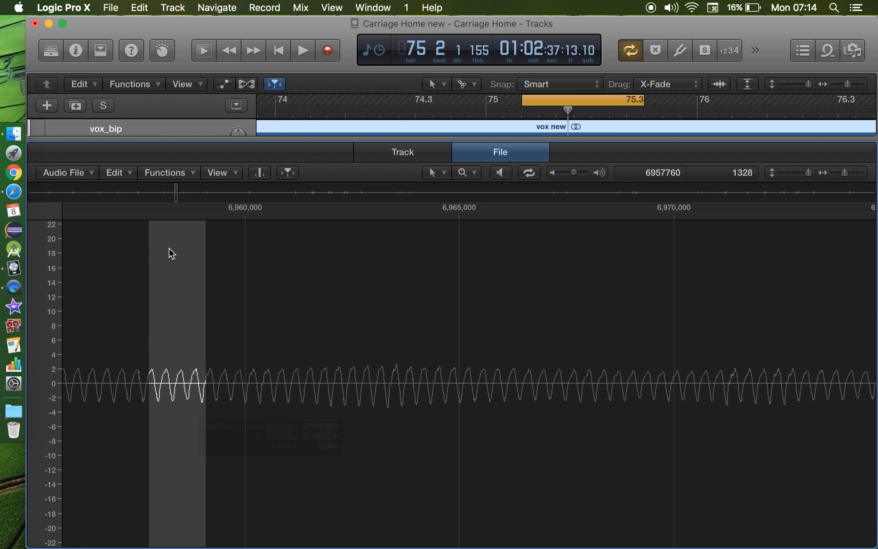
{"action": "left_click", "coordinate": [114, 172]}
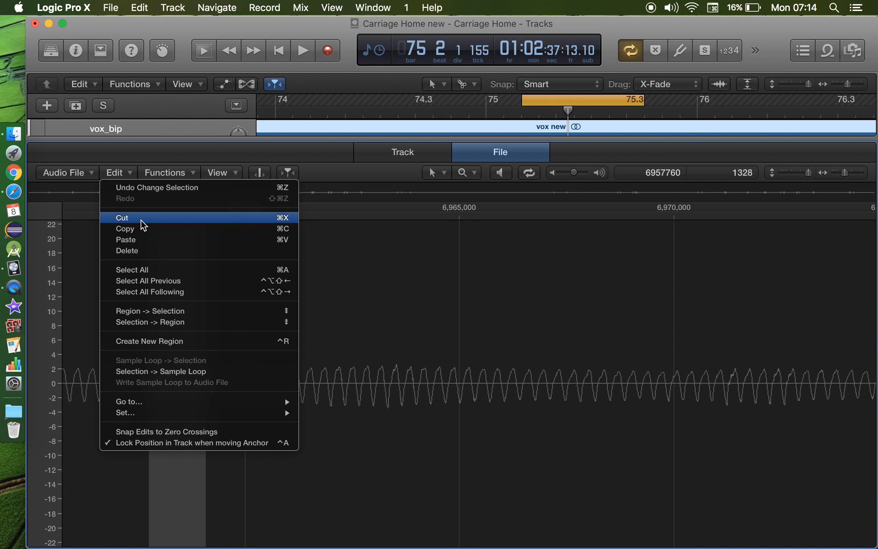